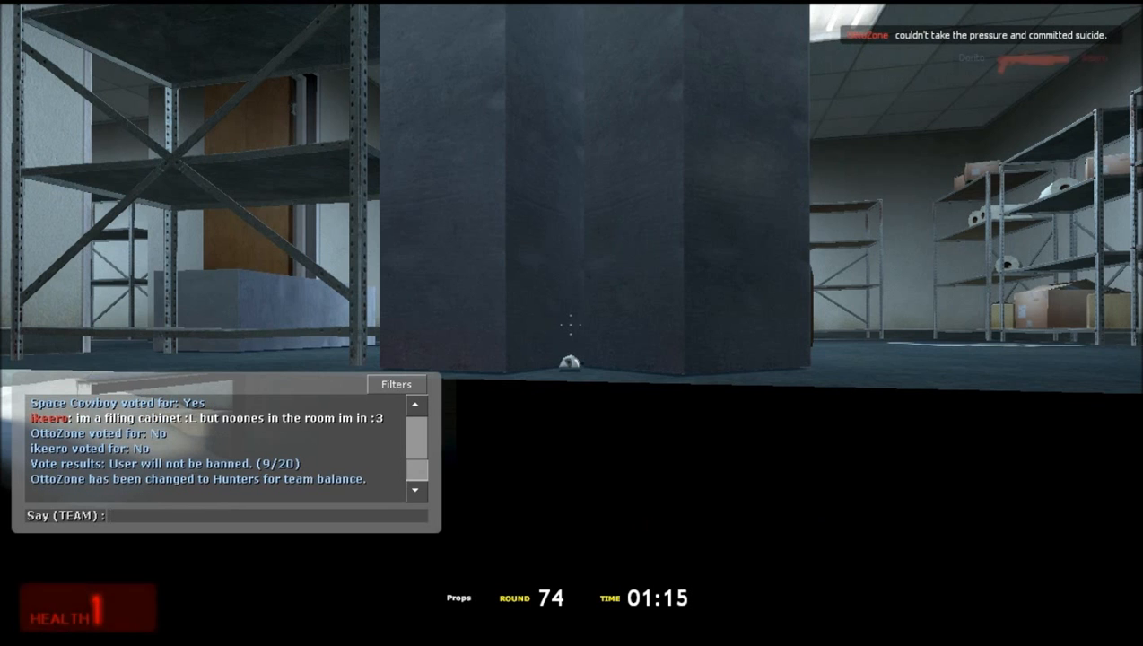
type("YOU'LL NEVER T")
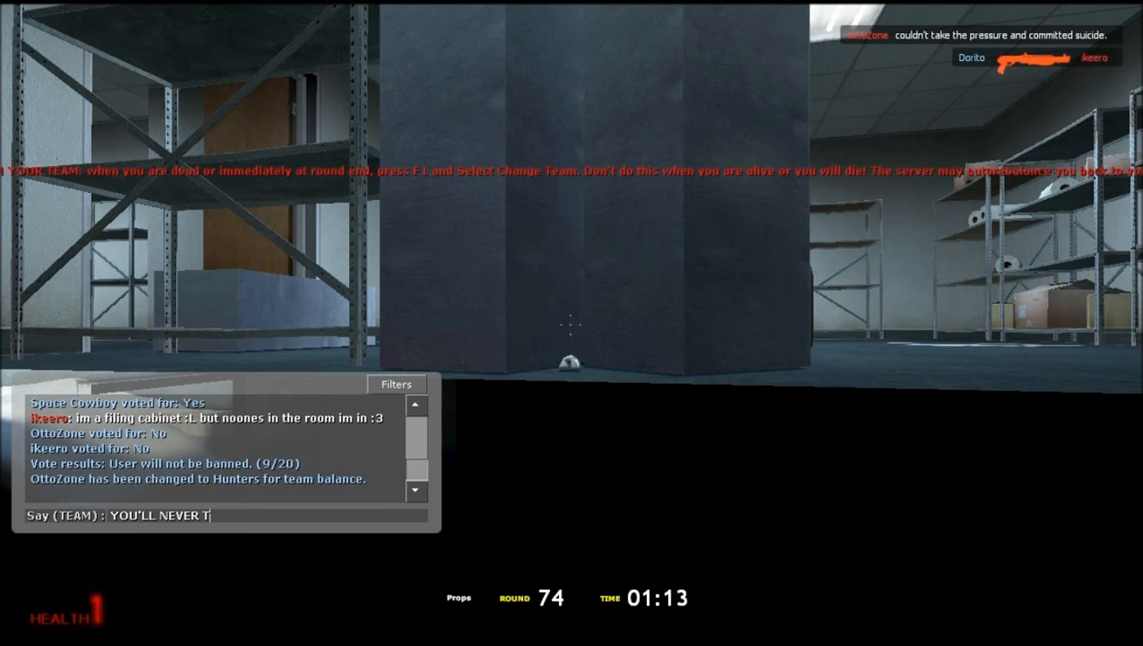